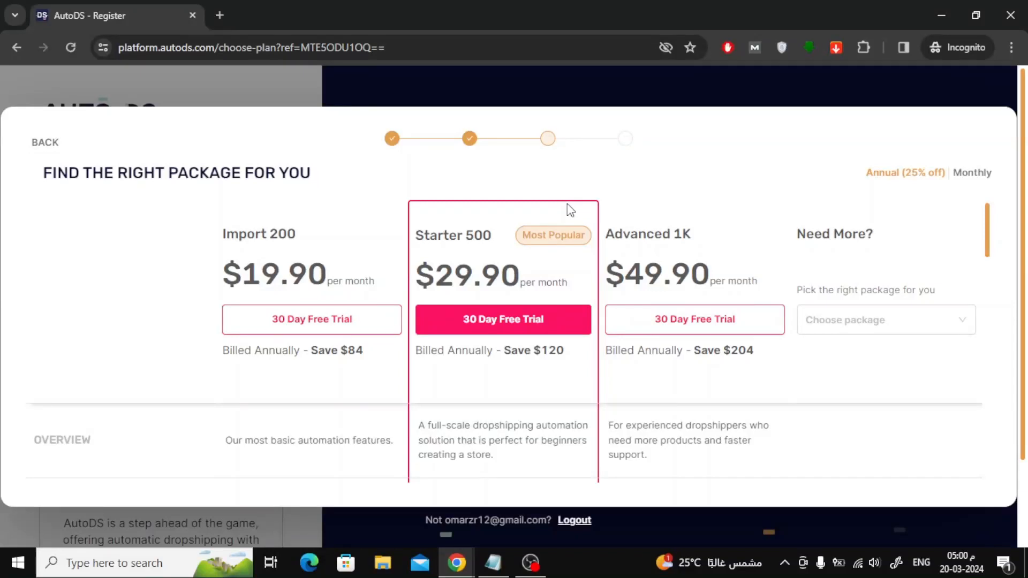
mouse_move(568, 210)
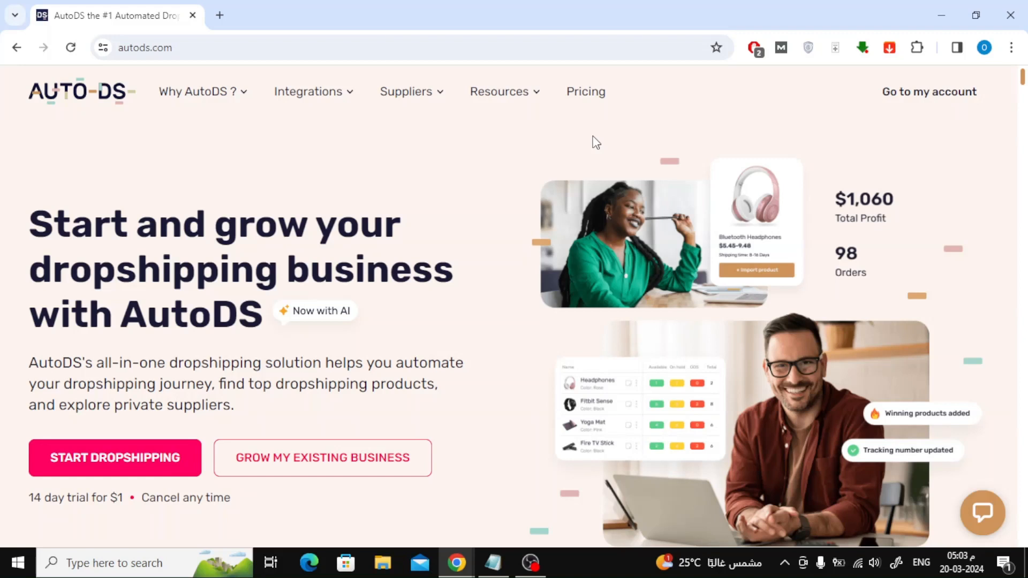
View the pricing plan cards: Import 200, Starter 400 at $17.90/month, Advanced 800 and Need More.
left_click(585, 91)
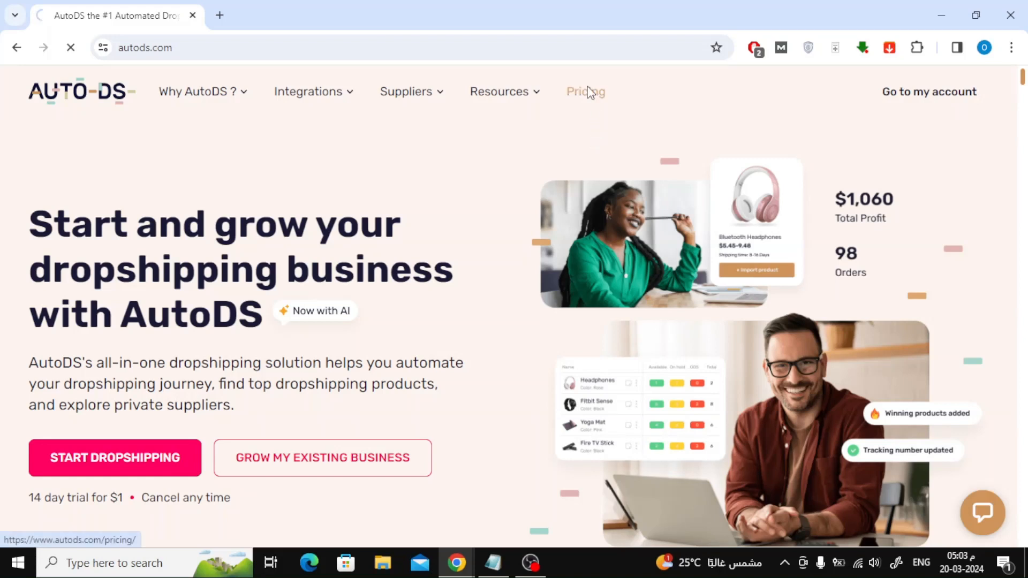
left_click(585, 91)
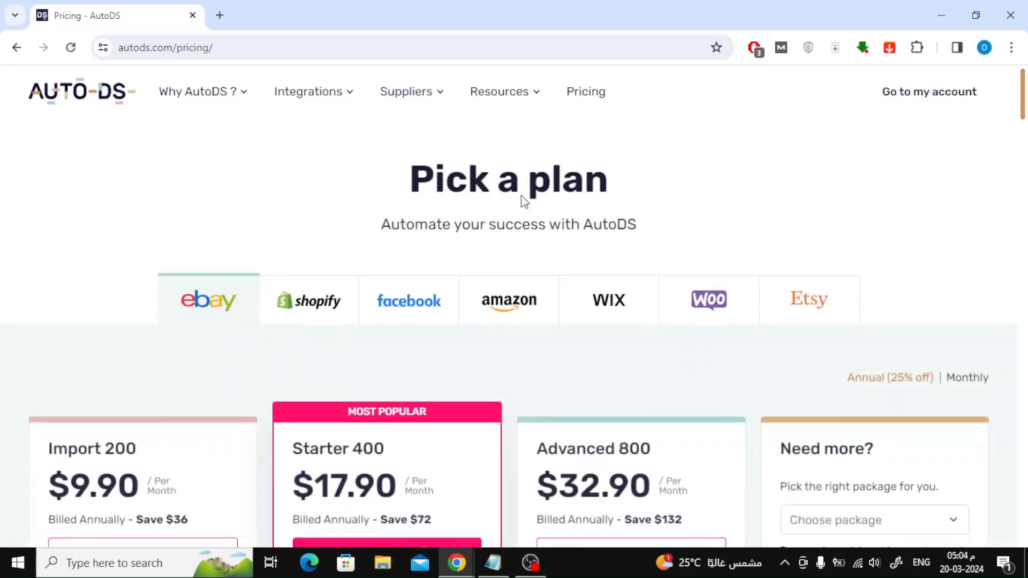
scroll("down", 3)
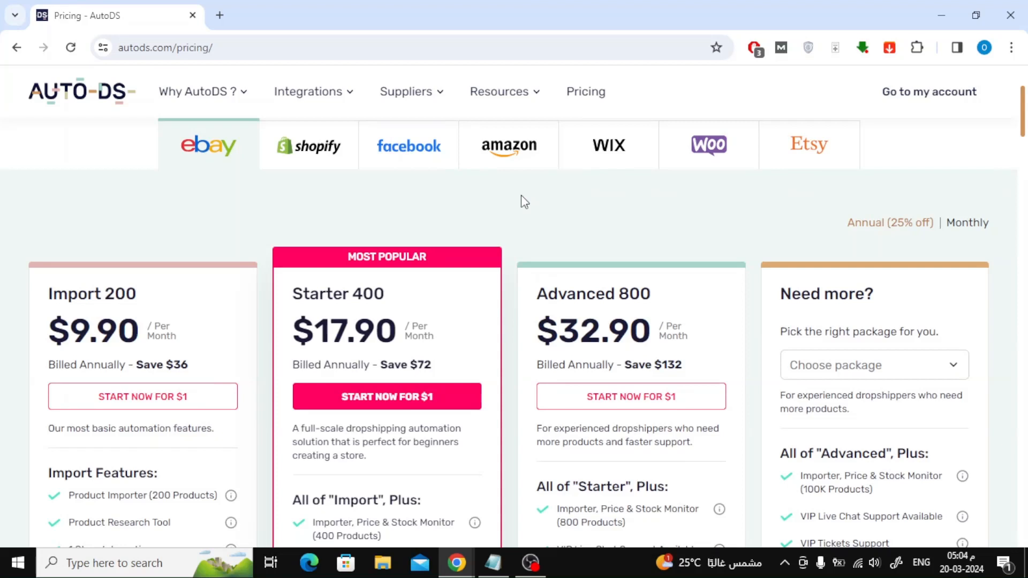
scroll("down", 3)
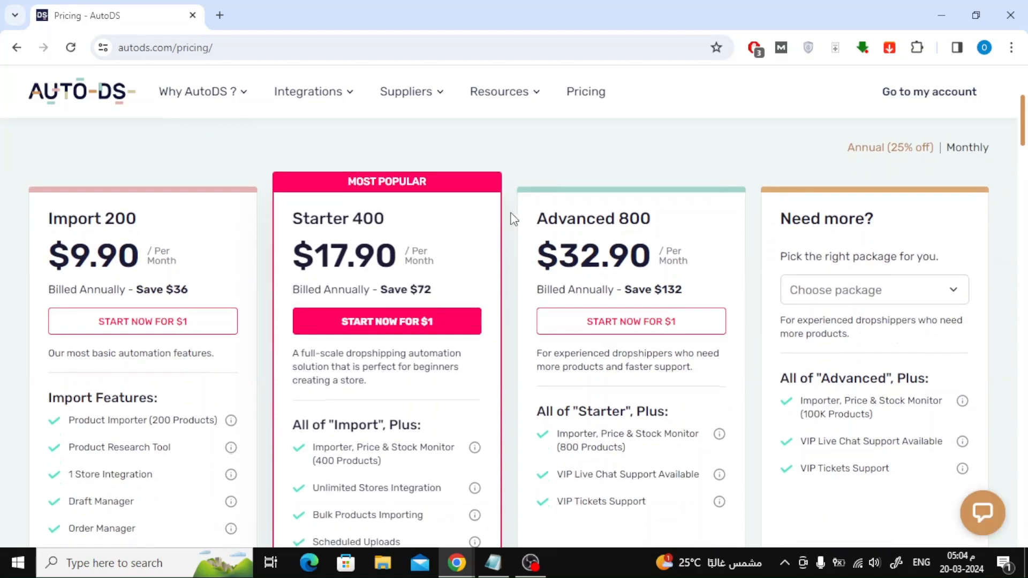
mouse_move(489, 277)
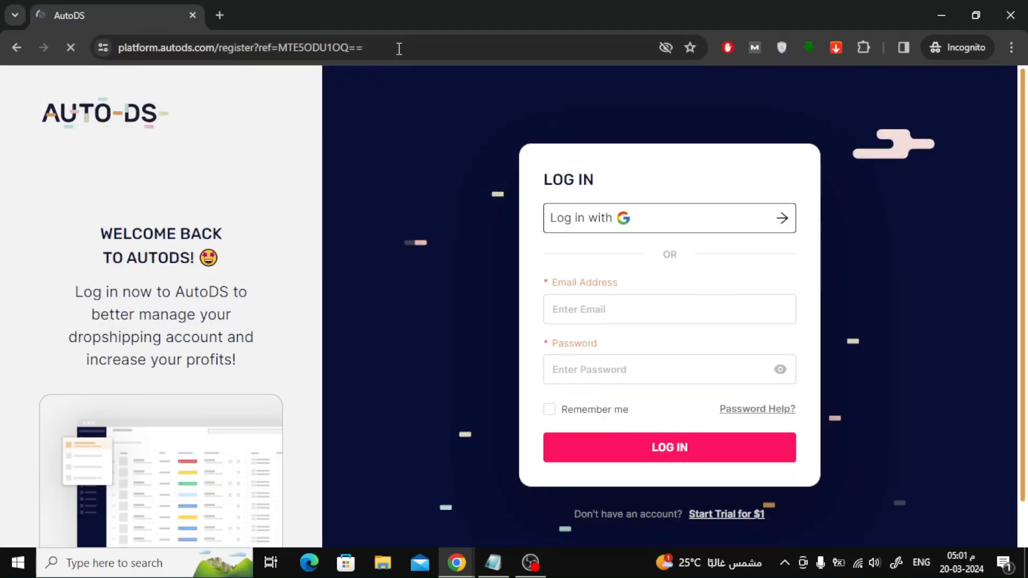
Start the $1 trial from the referral login page and submit the sign-up form via JOIN.
left_click(726, 514)
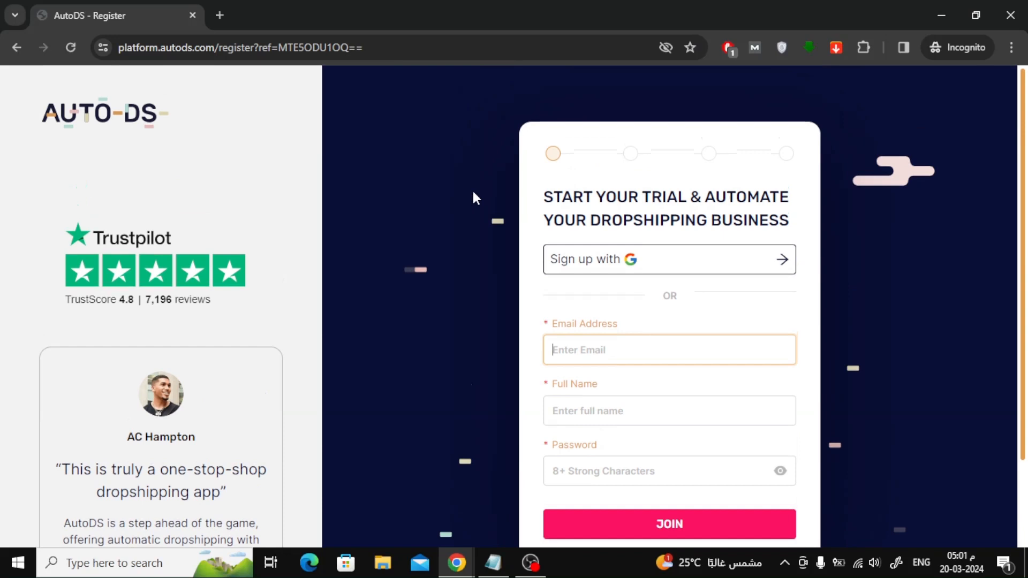
mouse_move(451, 207)
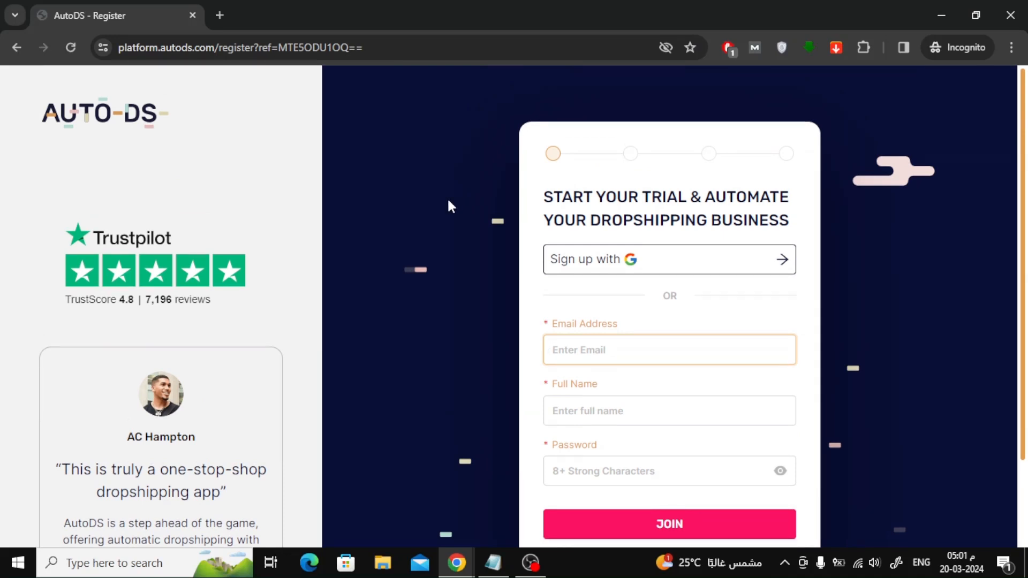
left_click(669, 523)
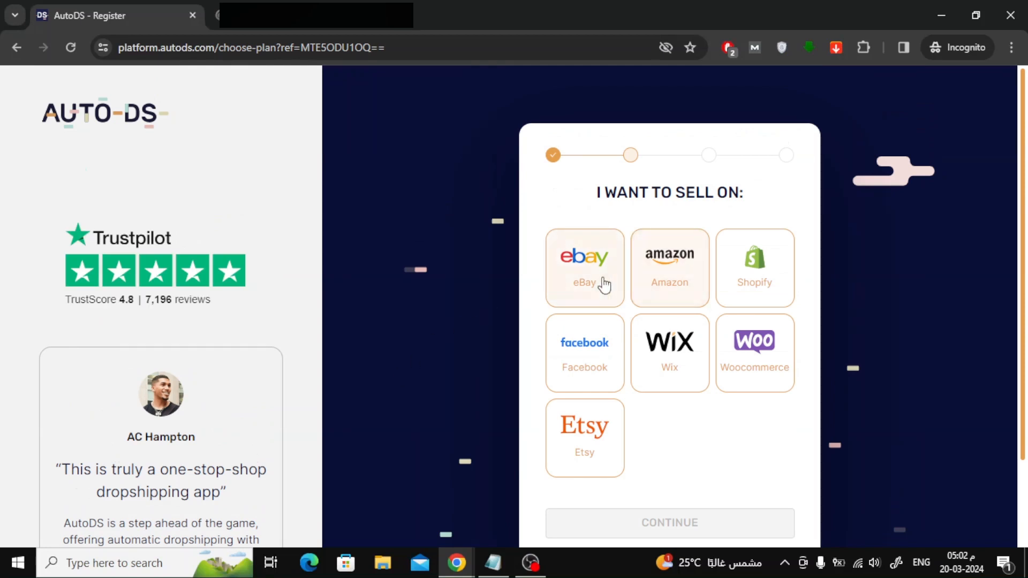
Select eBay and Amazon as selling platforms, continue, and start the Starter 400 30-day free trial.
left_click(754, 268)
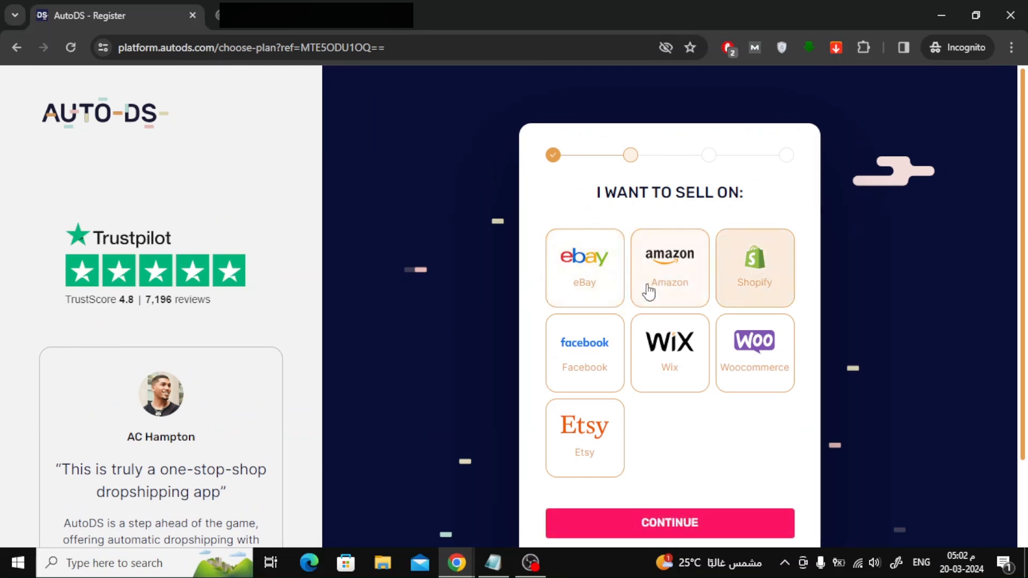
left_click(584, 268)
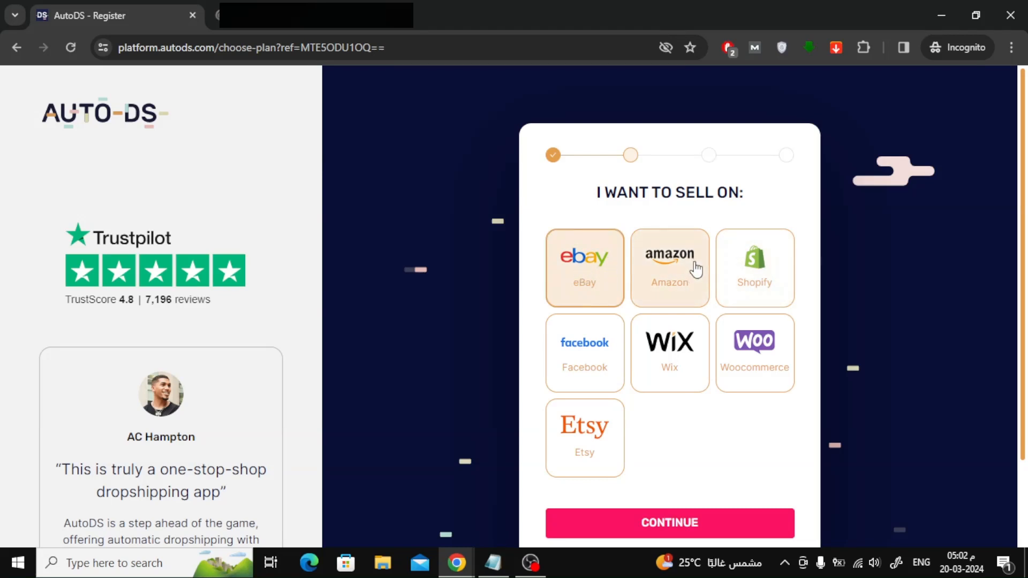
left_click(669, 523)
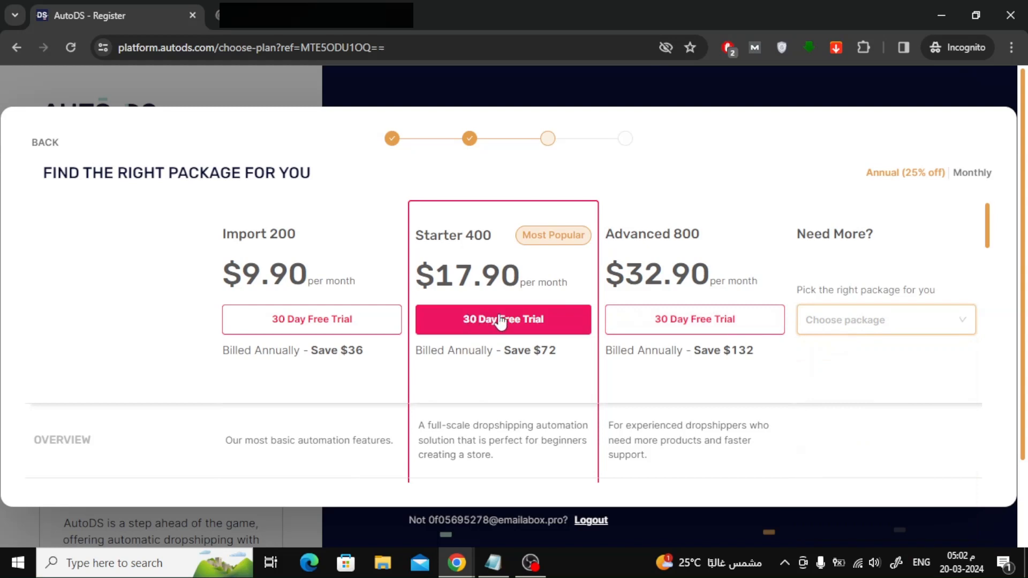
left_click(503, 319)
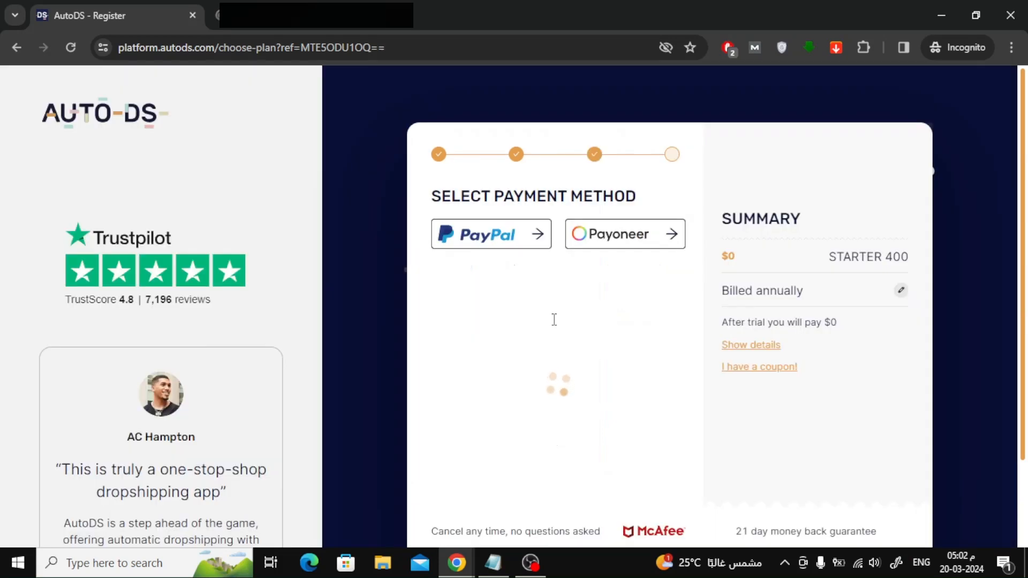